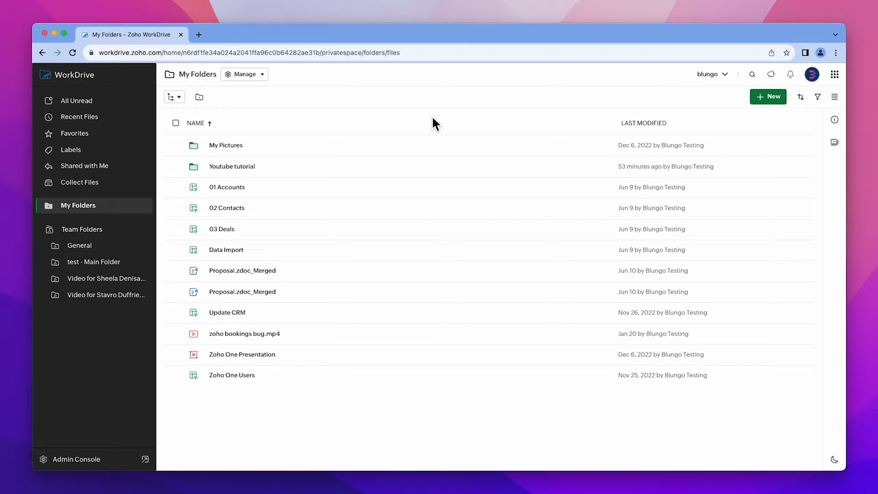
Create a new folder named 'WorkDrive tutorial' in My Folders via New > Folder.
click(767, 96)
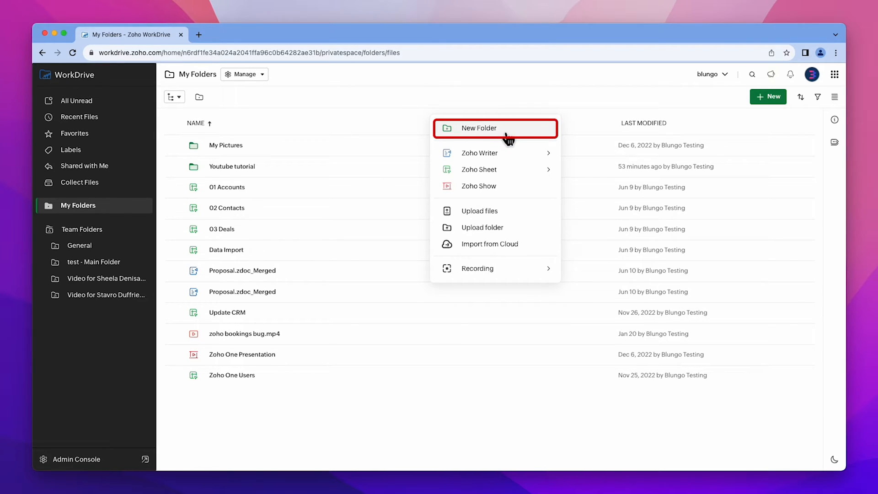
click(768, 96)
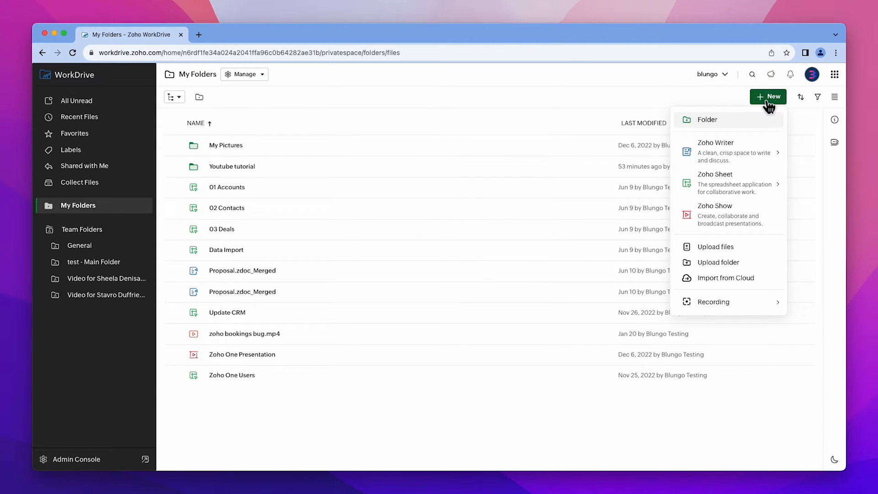
click(707, 118)
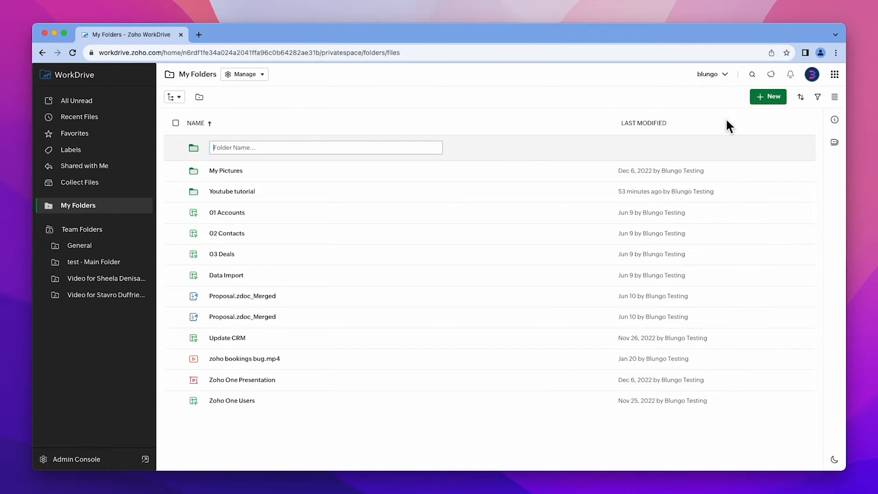
text(WorkDrive tutorial)
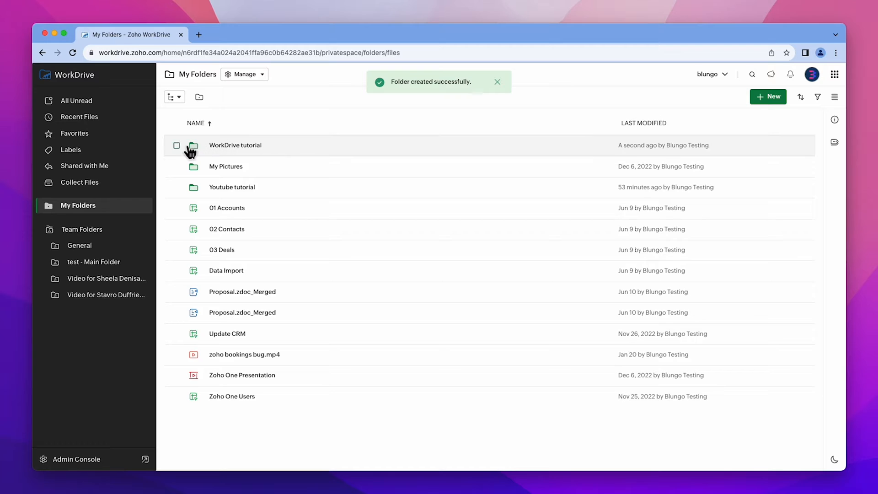
Send the selected WorkDrive tutorial folder to Trash through More actions.
click(176, 146)
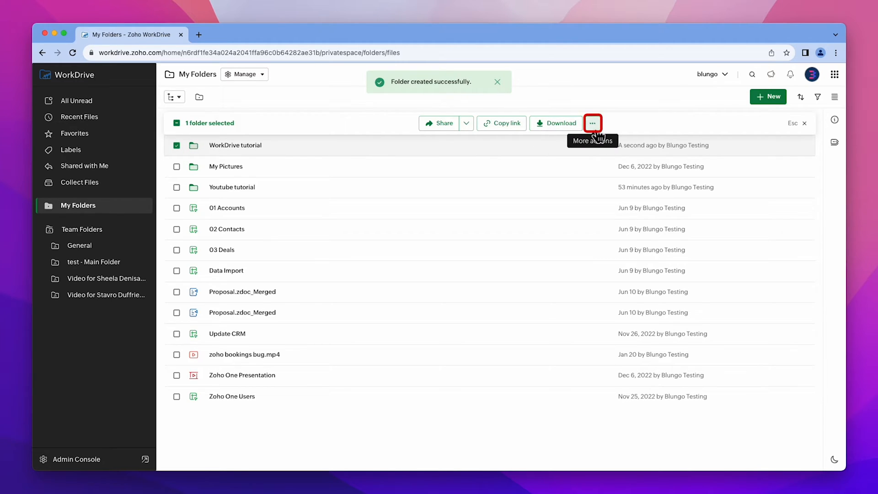
click(592, 123)
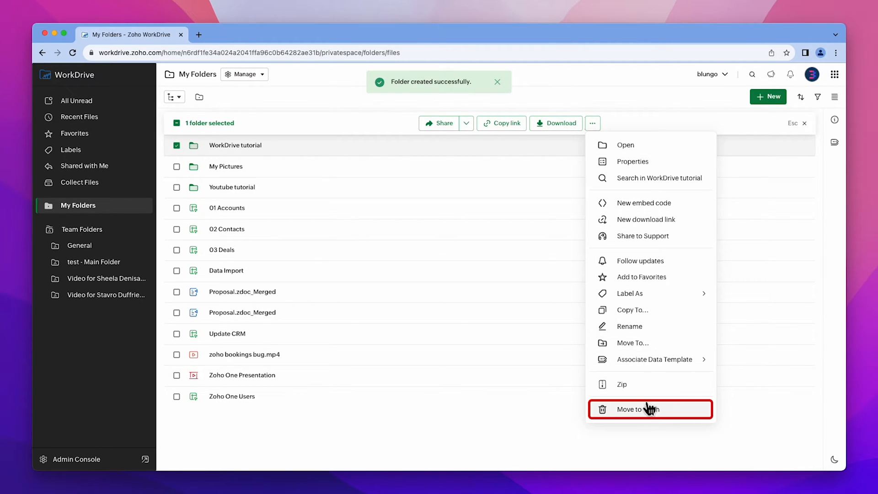
click(633, 410)
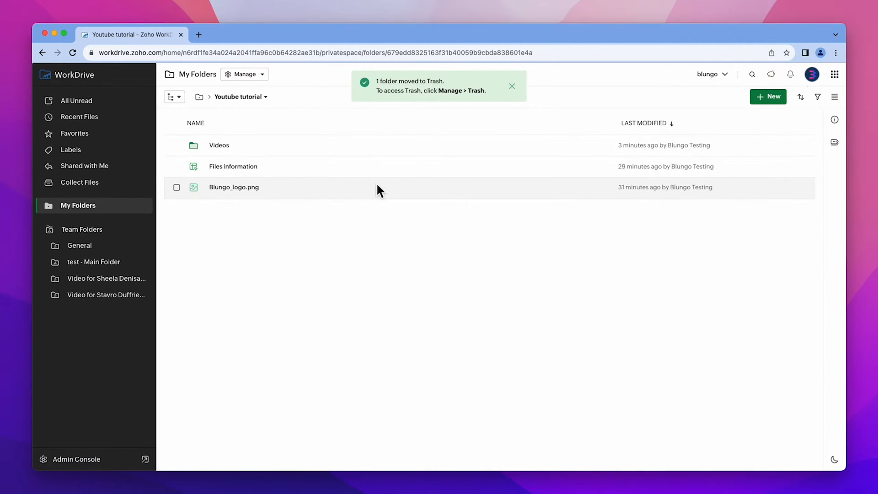
Review the Last Modified sort order and switch the Youtube tutorial folder to Thumbnail view.
click(800, 96)
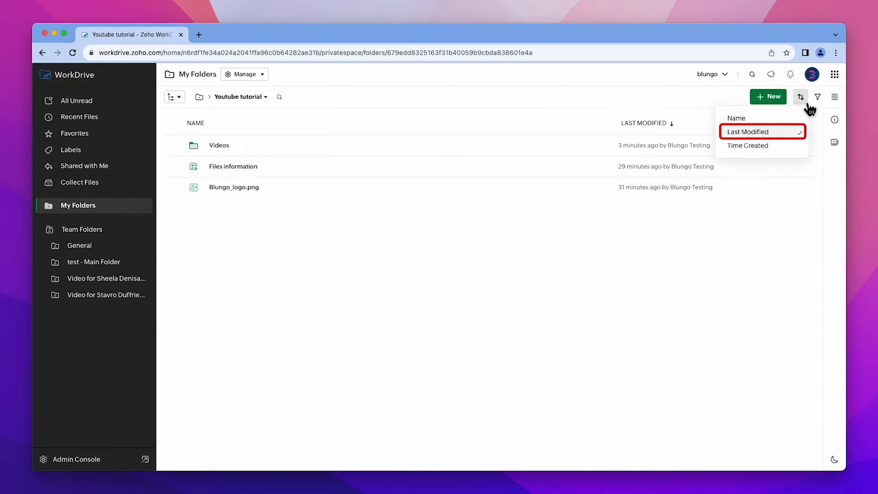
mouse_move(748, 145)
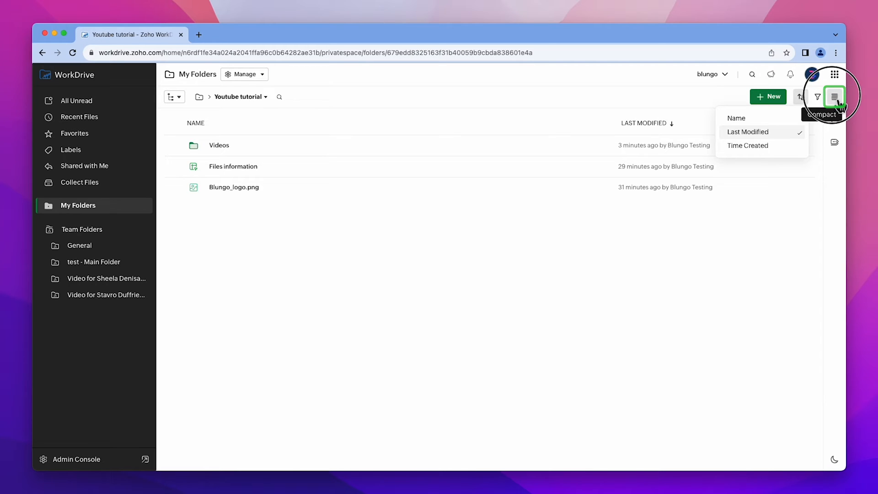
click(833, 96)
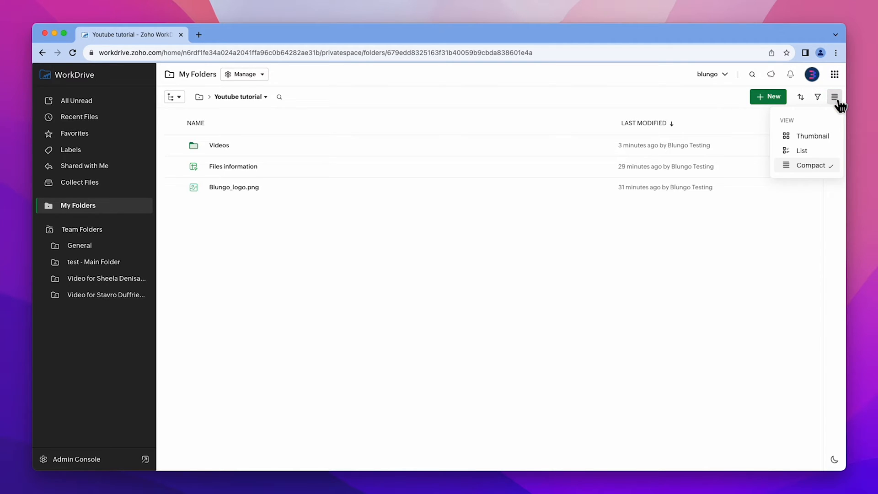
mouse_move(811, 136)
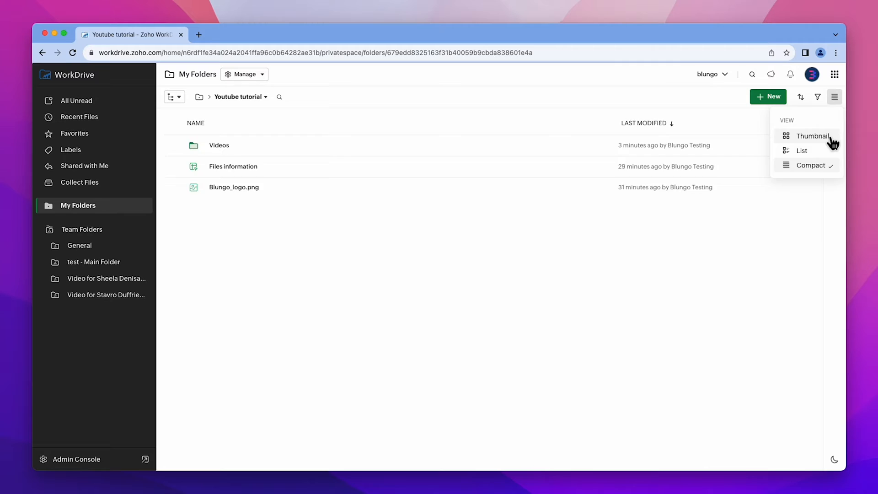
click(812, 135)
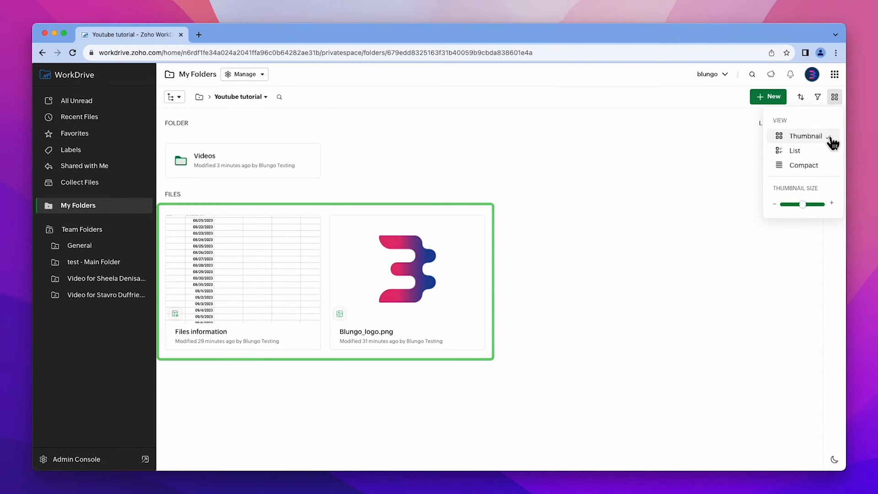
click(817, 96)
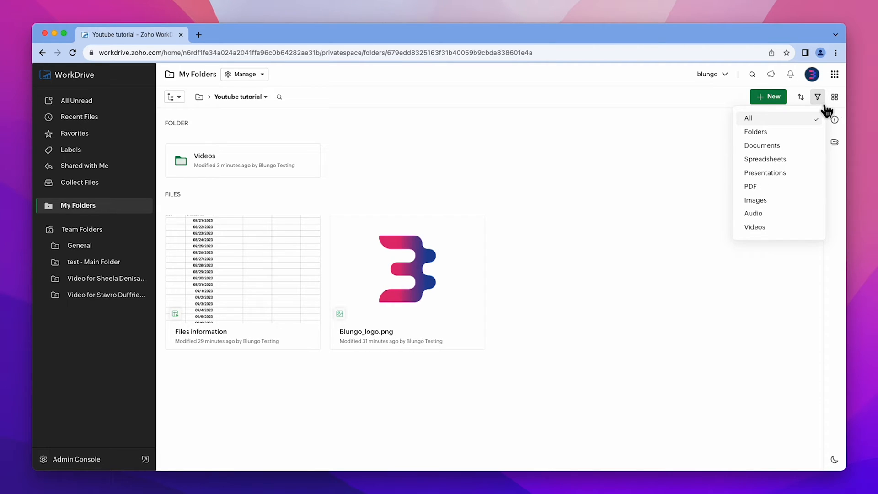
mouse_move(789, 140)
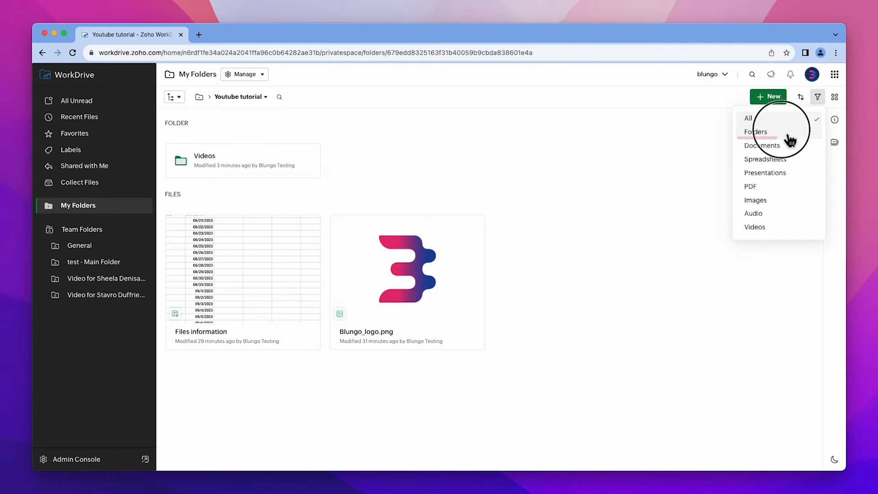
Filter Youtube tutorial to Folders only and add the YT label from its Details panel.
click(756, 131)
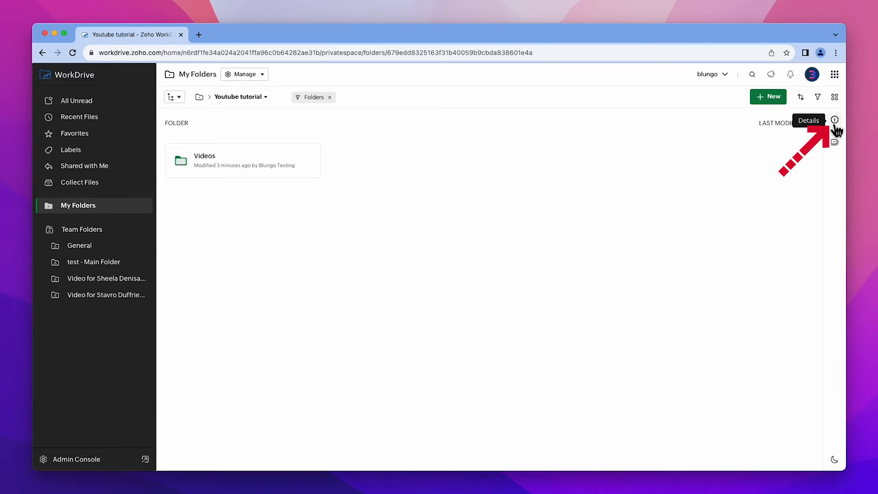
click(834, 120)
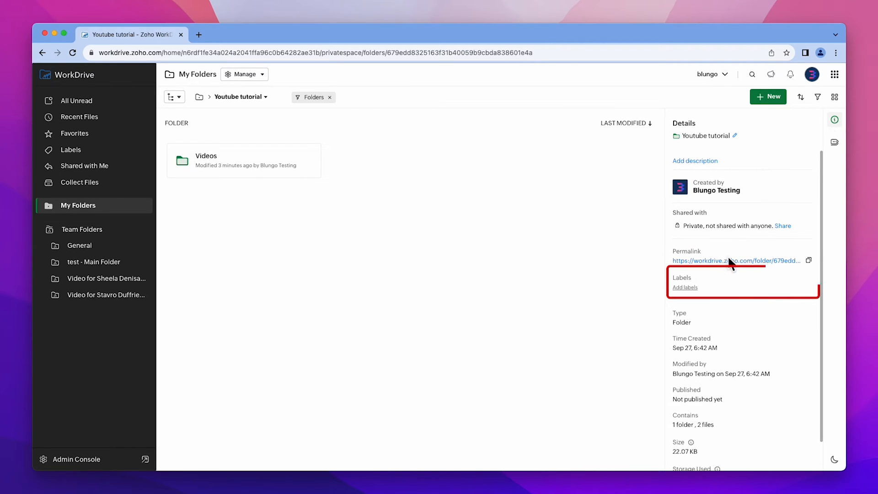
click(684, 287)
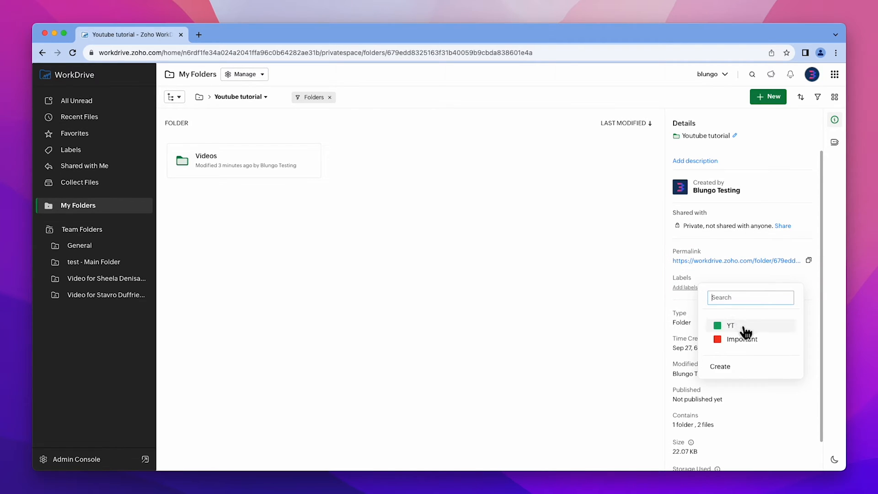
click(730, 325)
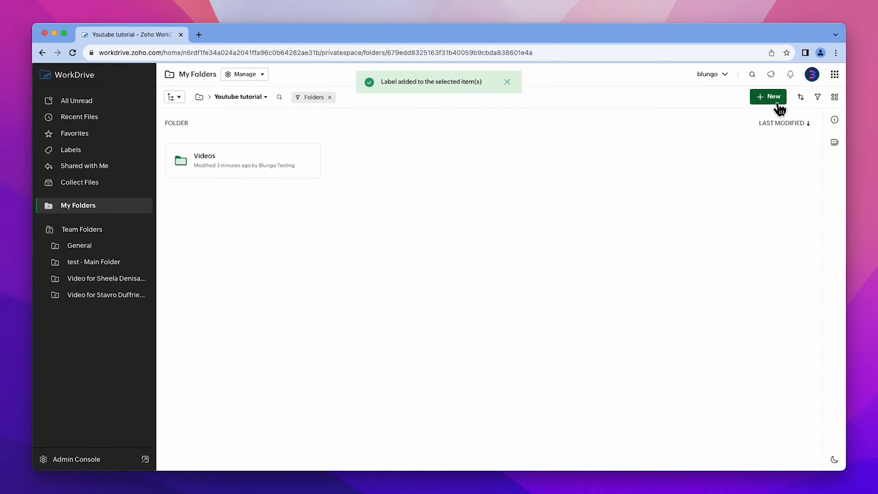
click(769, 96)
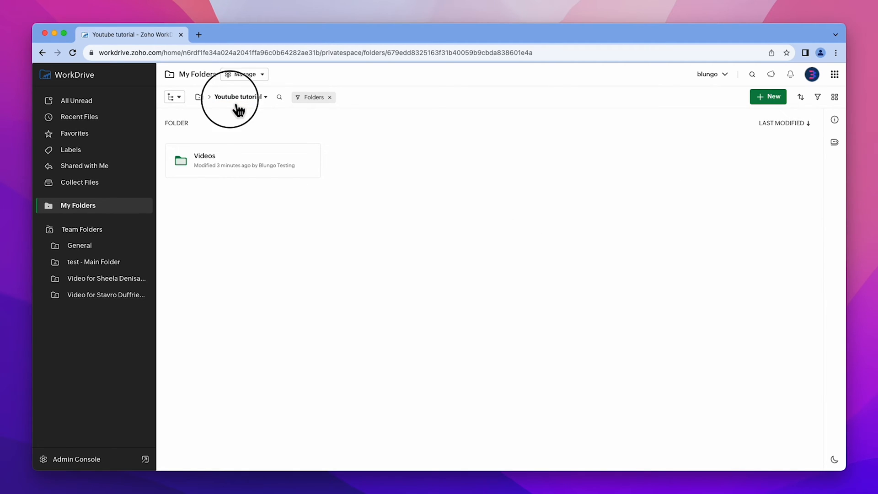
Dismiss the Youtube tutorial breadcrumb actions, then send the Videos folder to Trash.
click(263, 97)
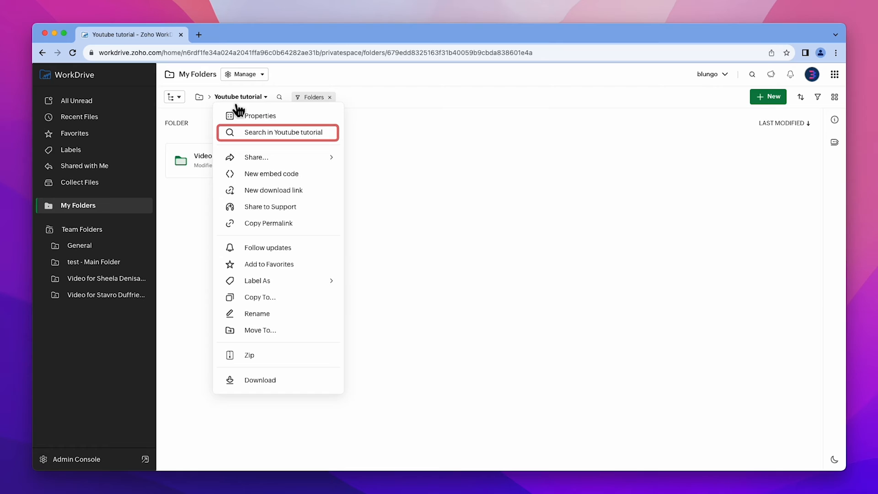
mouse_move(269, 280)
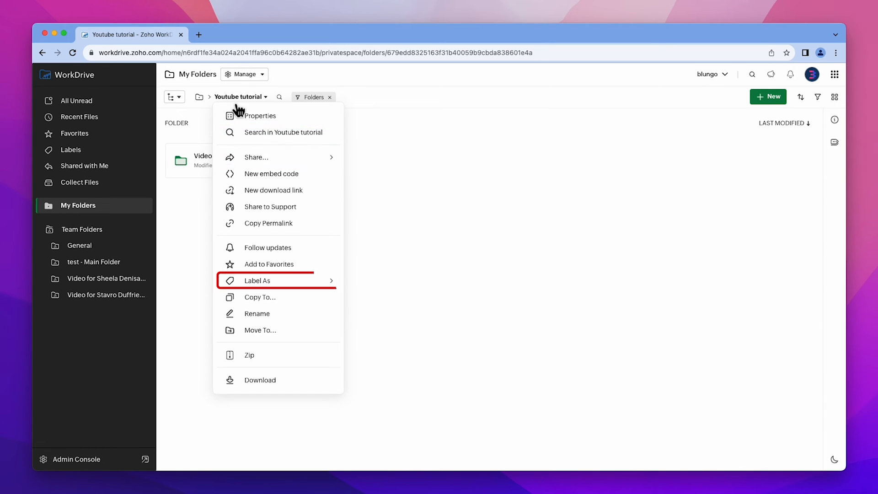
mouse_move(259, 380)
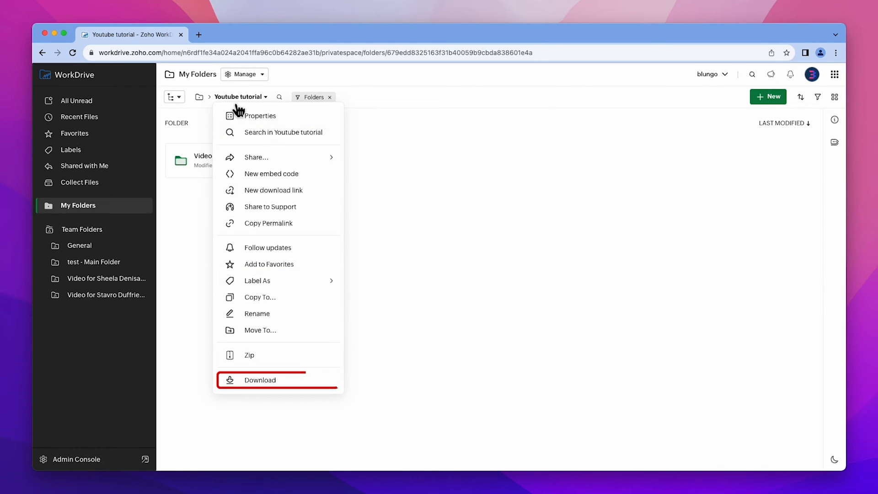
click(393, 179)
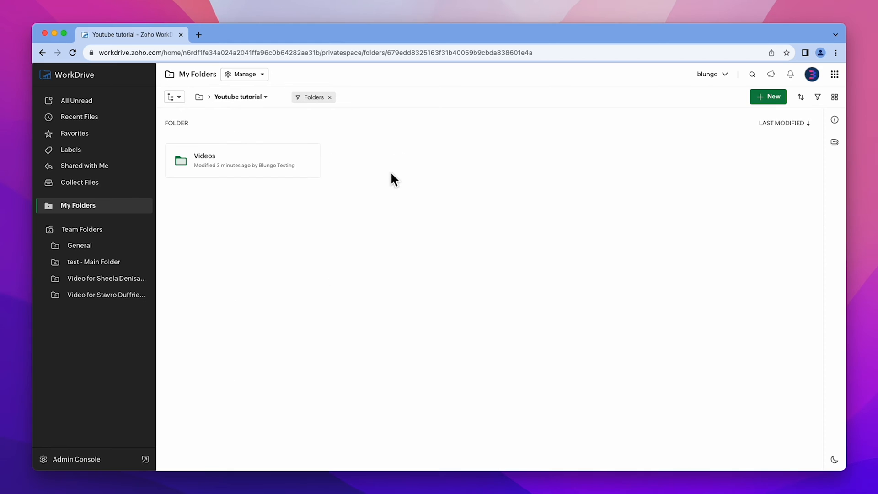
click(592, 123)
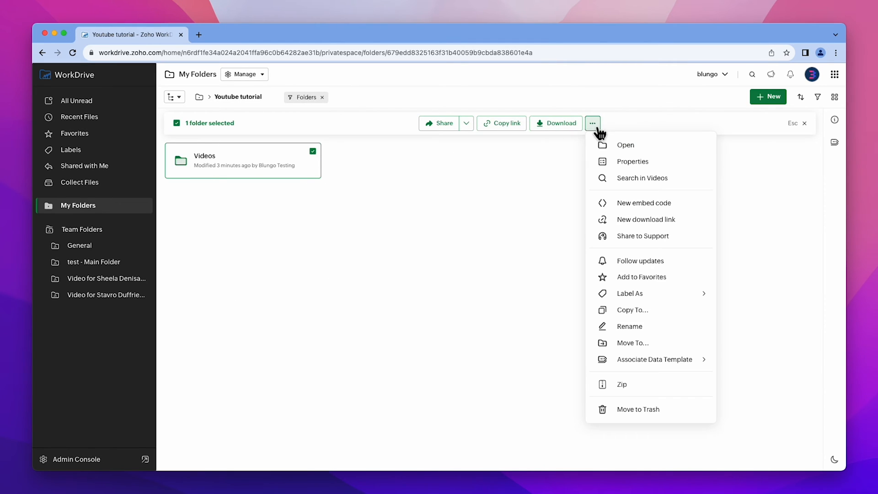
click(638, 409)
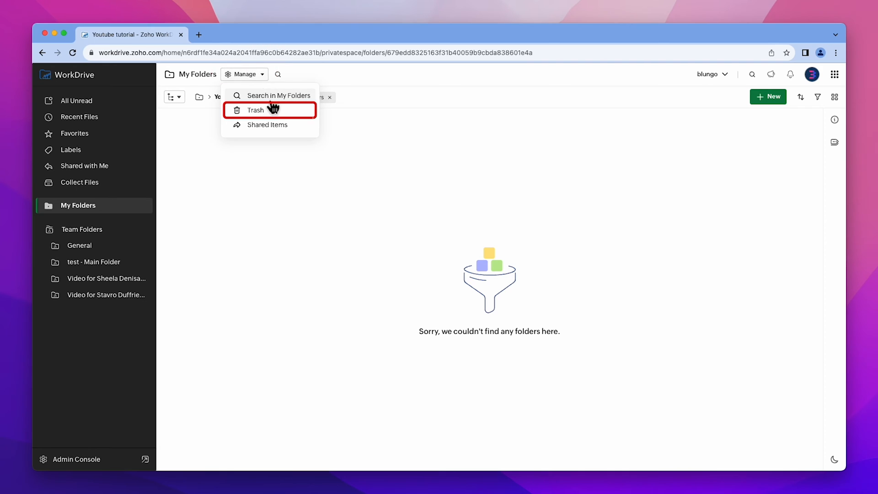
Open Trash from Manage and restore the trashed Videos folder.
click(256, 110)
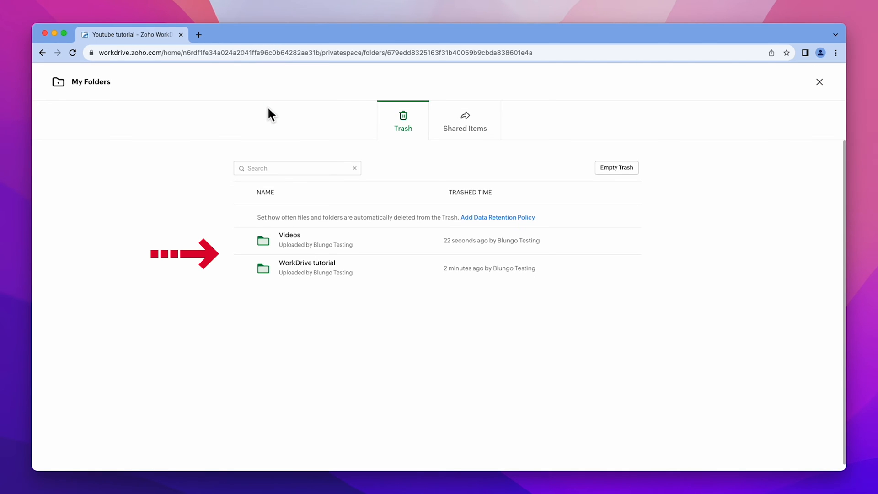
mouse_move(321, 139)
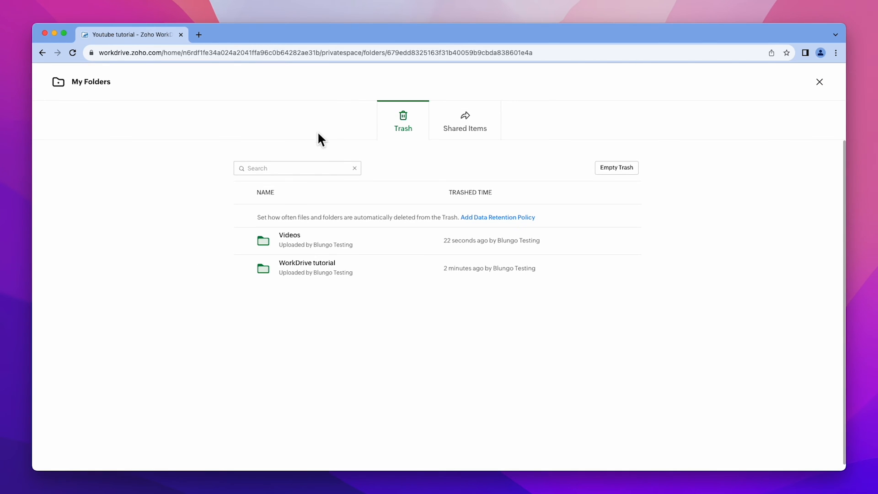
mouse_move(580, 246)
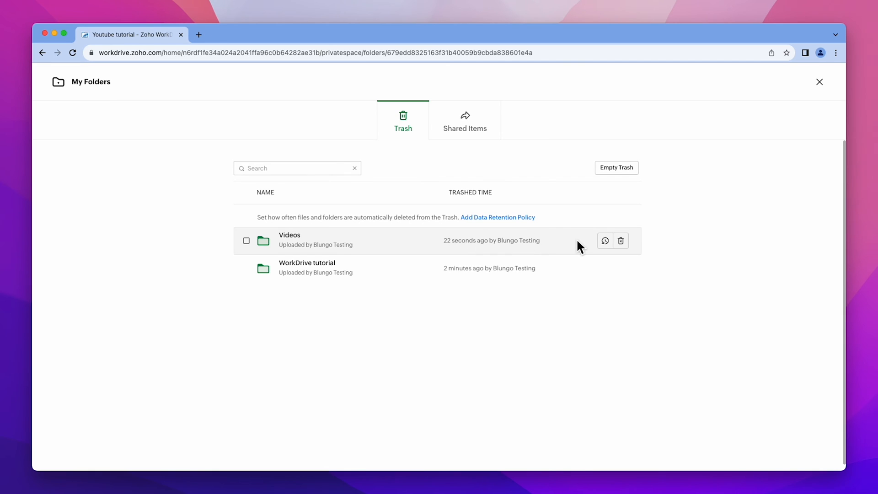
click(605, 241)
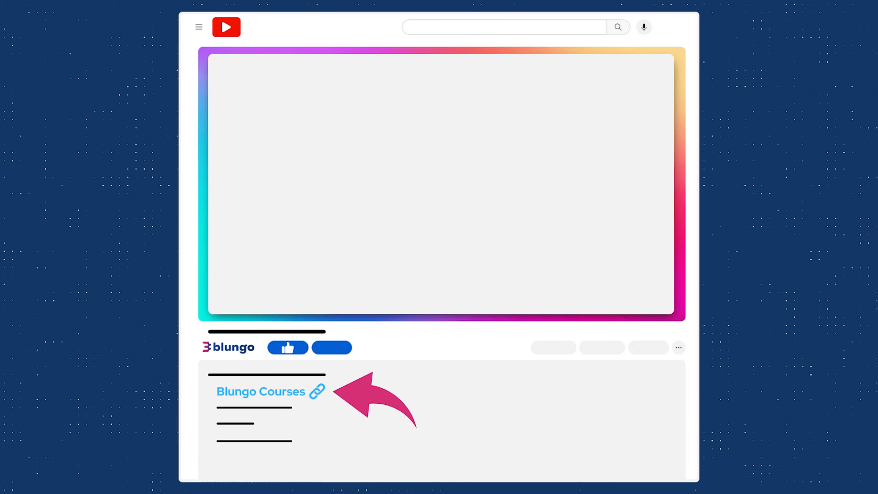
Open the Zoho One - Setup and Integrations course page and scroll to About the Course.
click(261, 391)
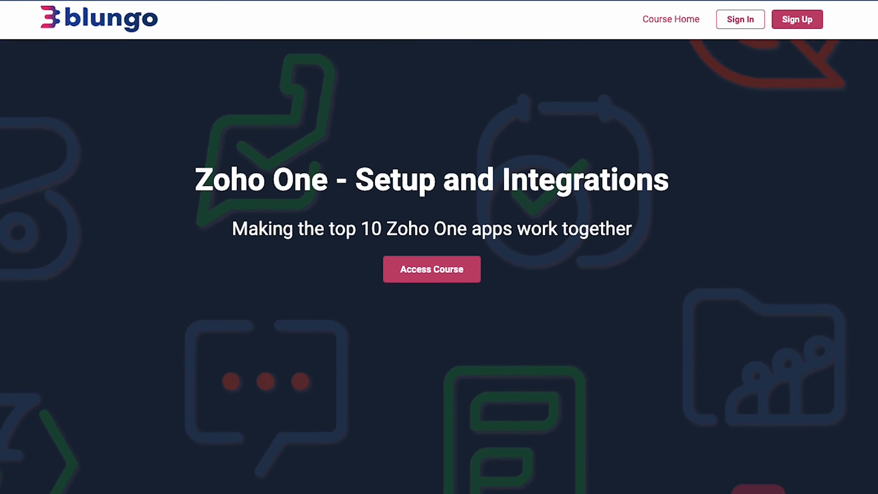
scroll(down, 3)
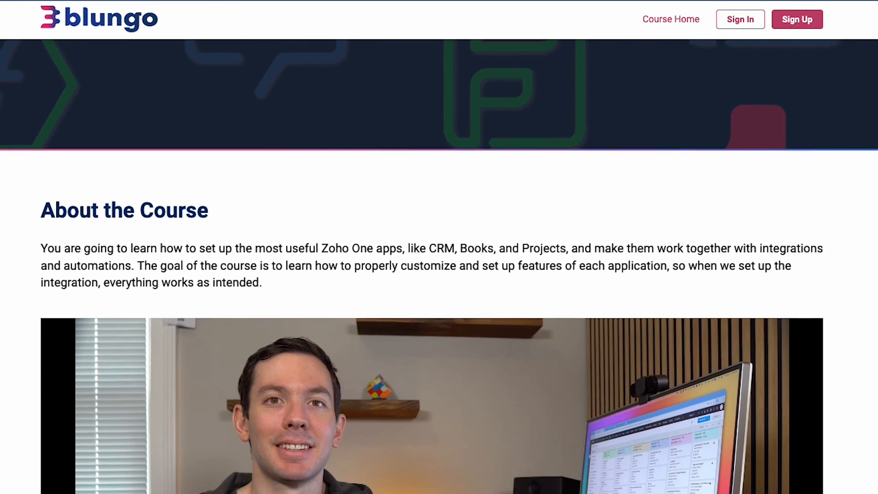